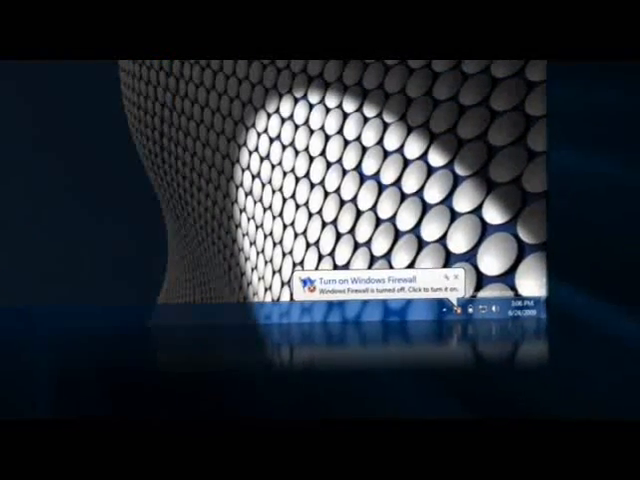
# Open the Action Center security messages from the 'Turn on Windows Firewall' notification.
pyautogui.click(376, 284)
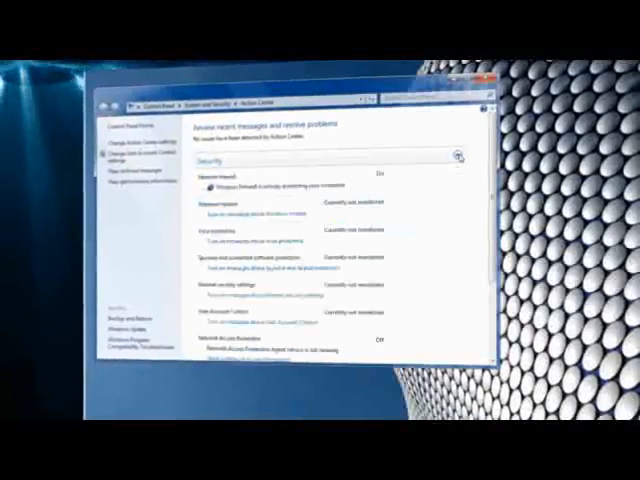
pyautogui.scroll(-3)
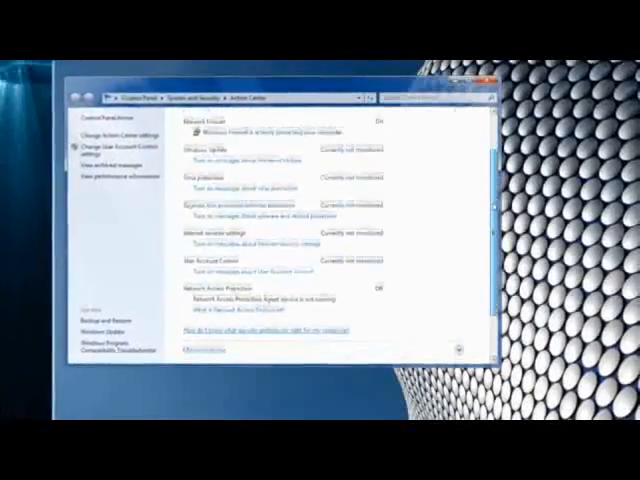